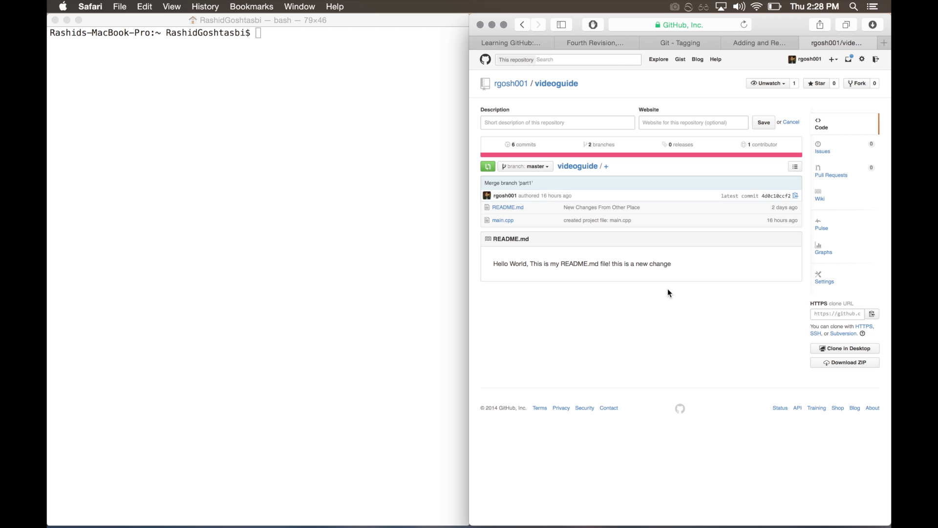
pyautogui.moveTo(674, 284)
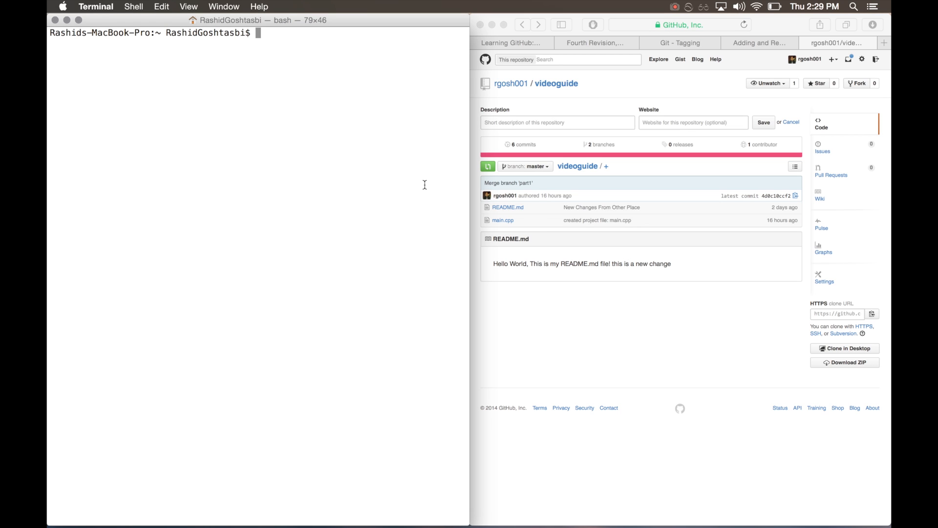
# List the files, move into the videoguide folder, and check the current git branch
pyautogui.write('ls')
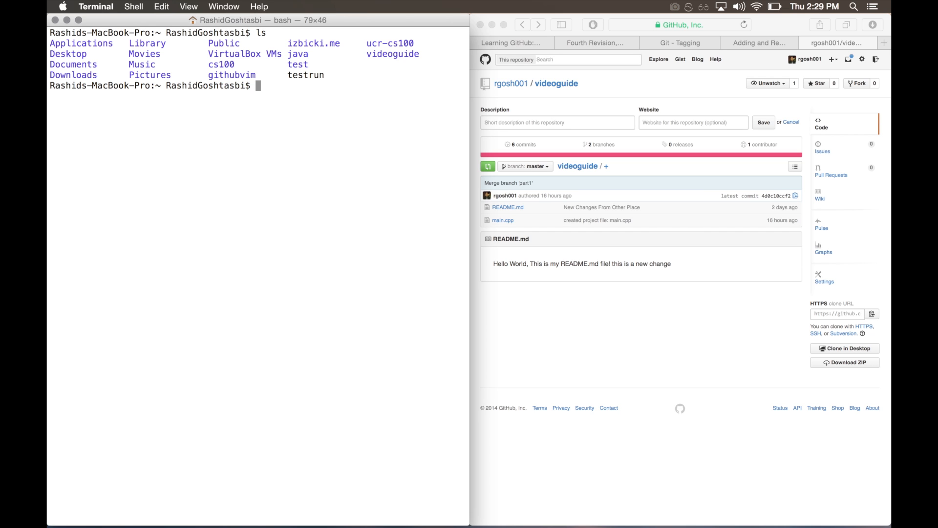
pyautogui.write('cd vi')
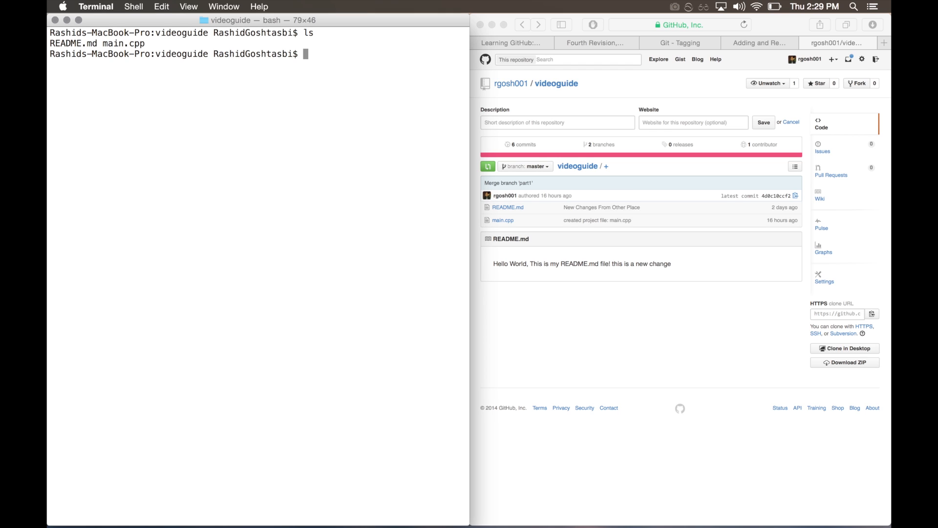
pyautogui.write('git branch')
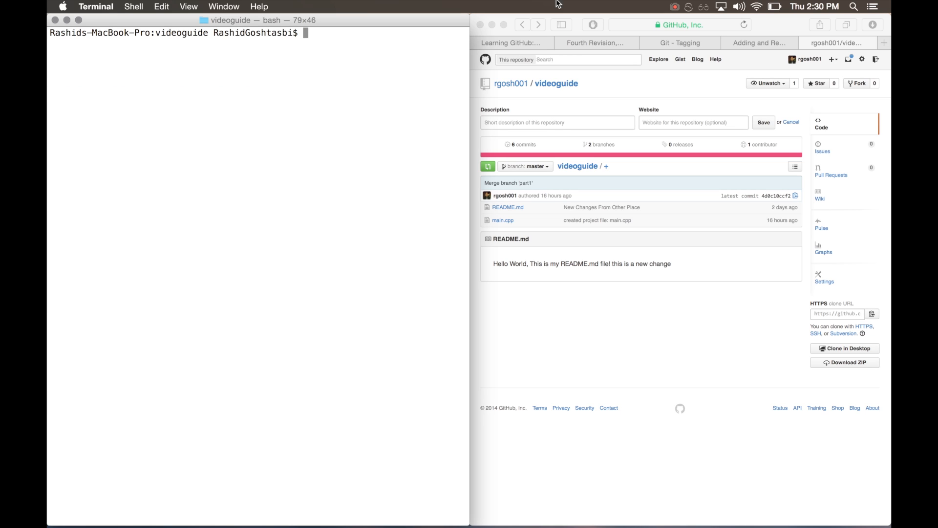
pyautogui.moveTo(563, 383)
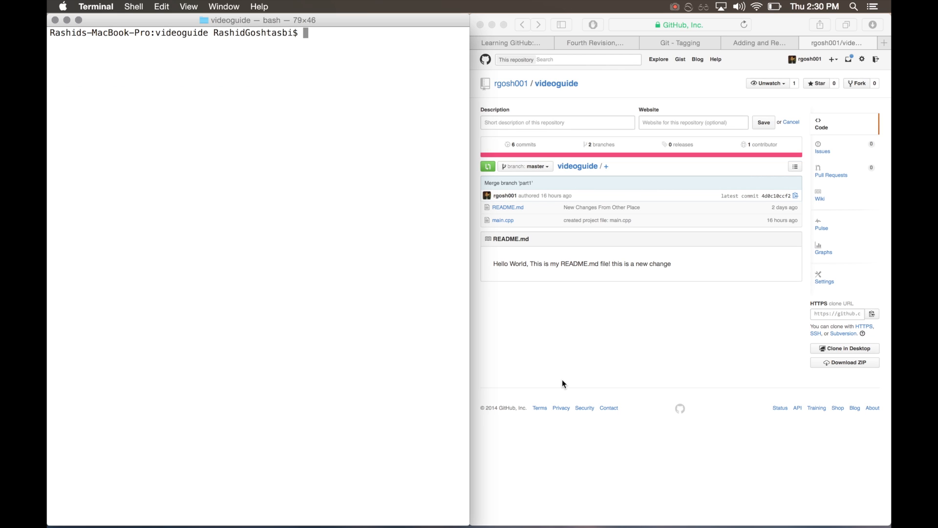
# Create annotated tag v1.0 with the message "This is the final program, v1.0"
pyautogui.write('git tag')
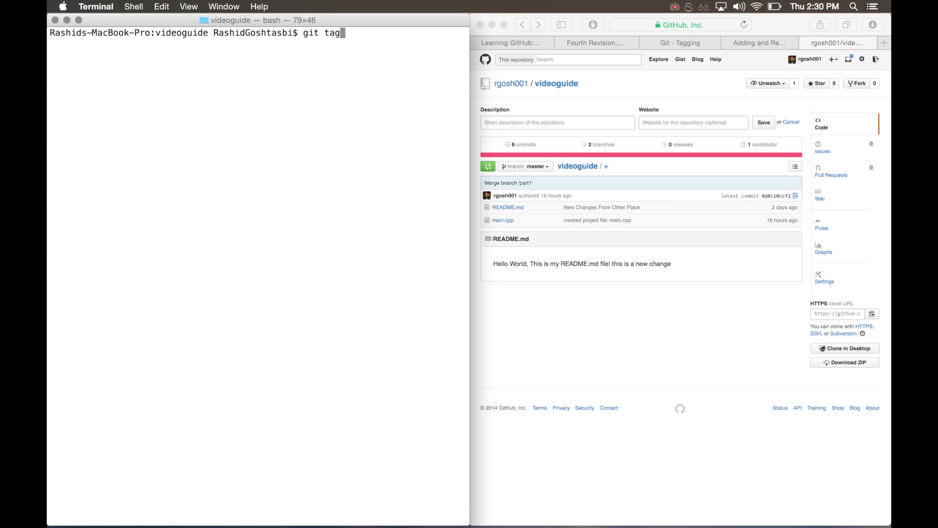
pyautogui.write('-a')
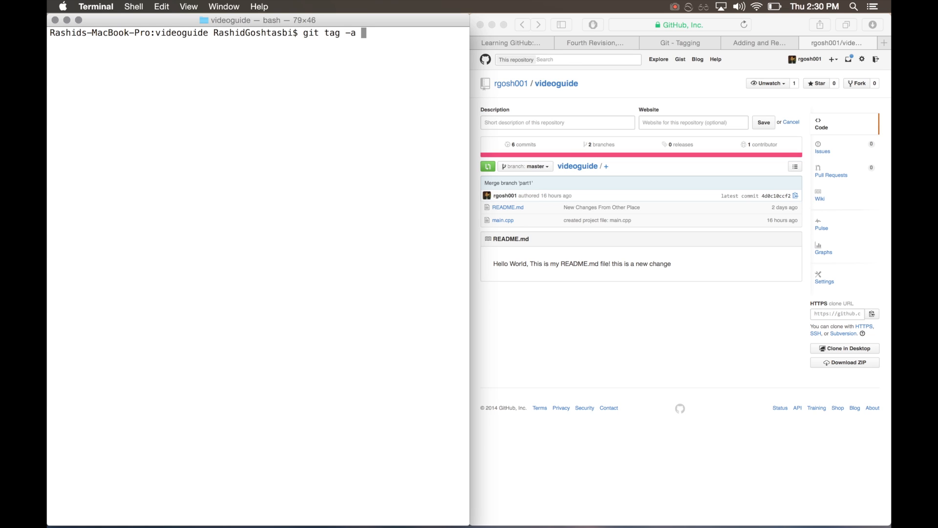
pyautogui.write('v1.0')
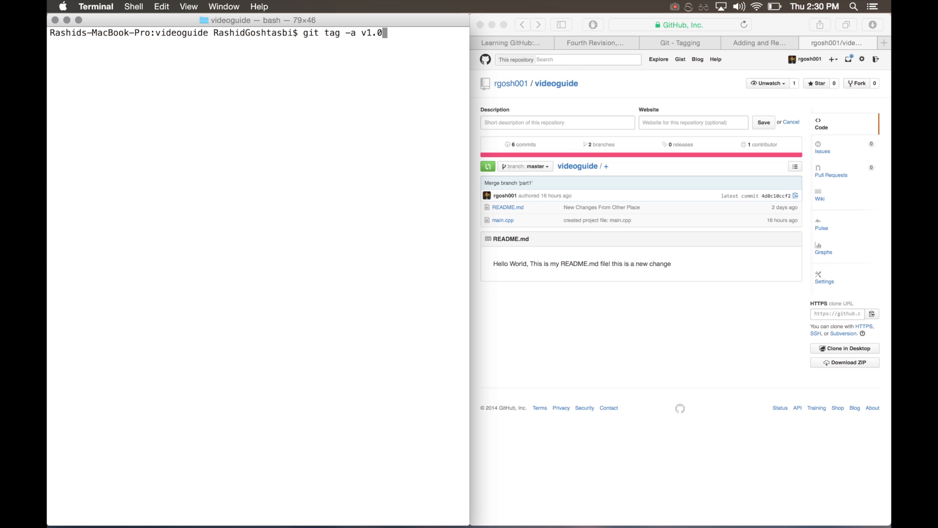
pyautogui.write('-m')
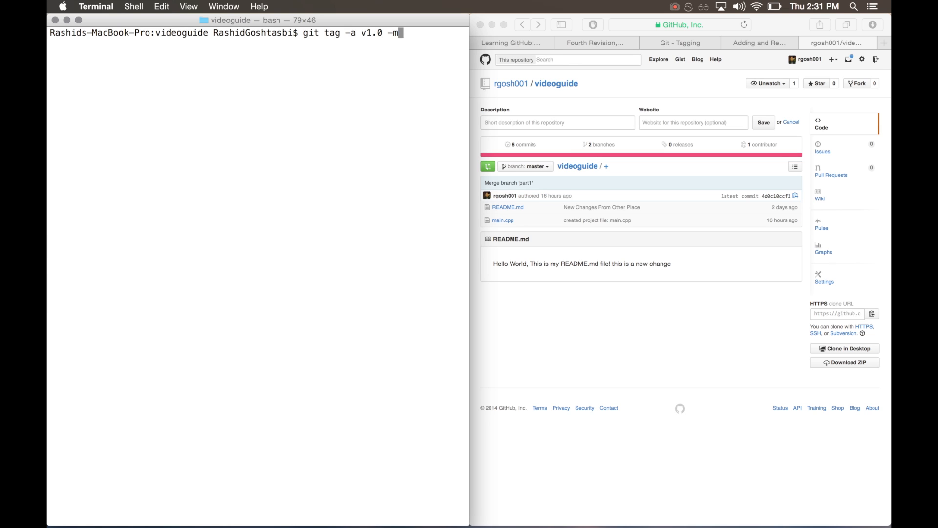
pyautogui.write('"')
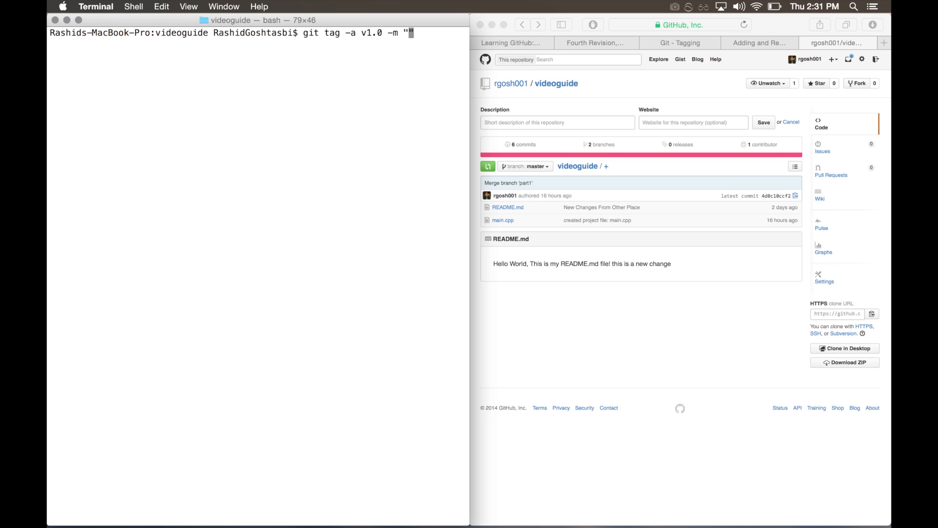
pyautogui.write('This is the final program, v1.0')
pyautogui.write('git ta')
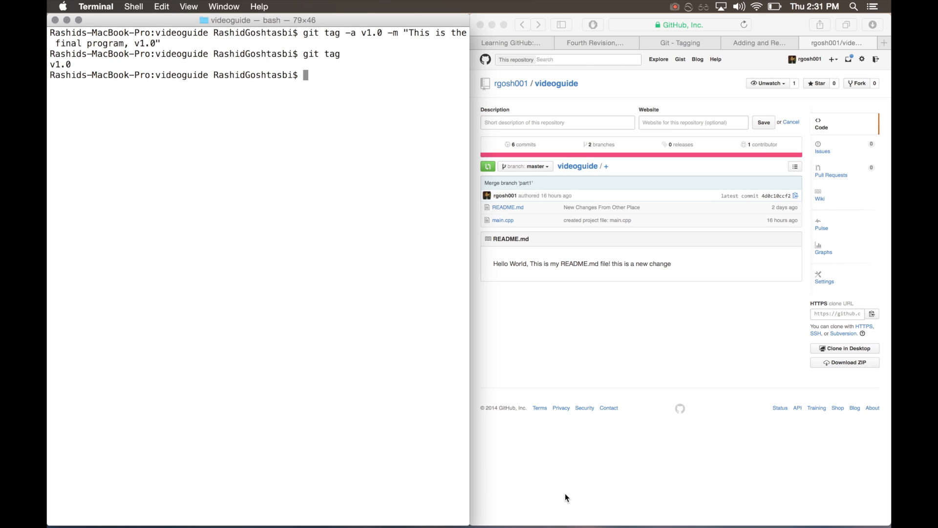
# Push the new v1.0 tag to the videoguide remote with git push --tags
pyautogui.write('git')
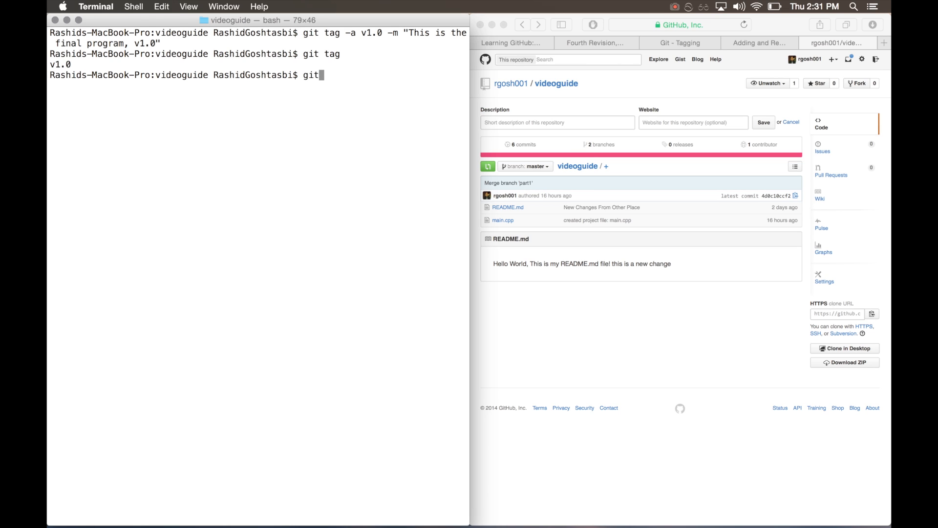
pyautogui.write('push --')
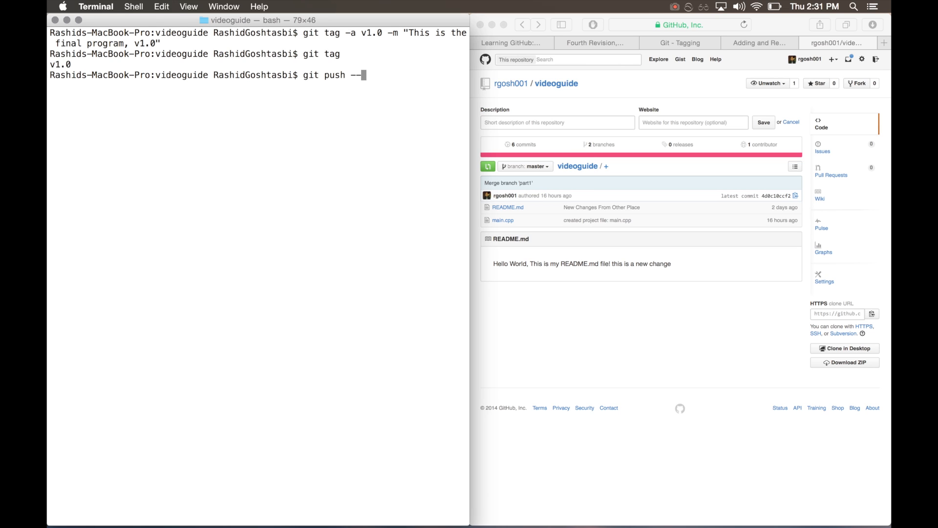
pyautogui.write('tags')
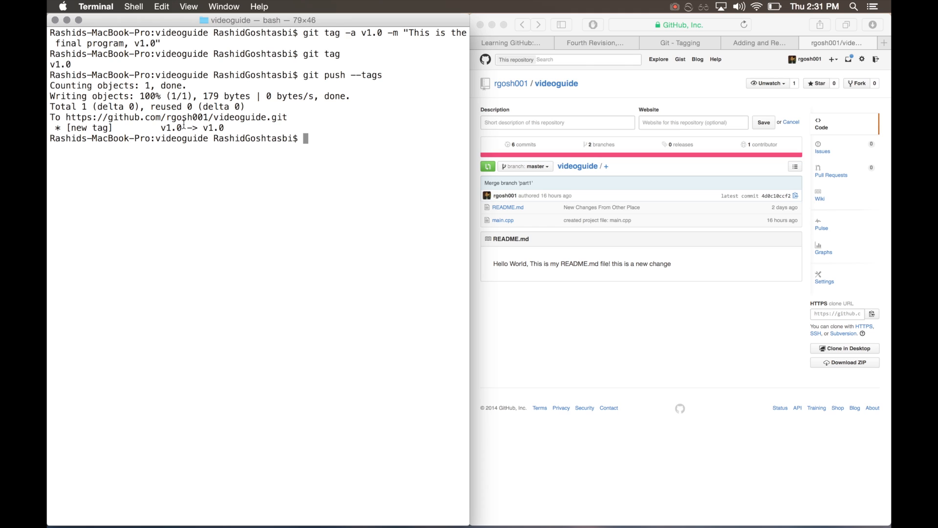
# In GitHub, switch the videoguide repo view from branches to tags and select v1.0
pyautogui.click(504, 335)
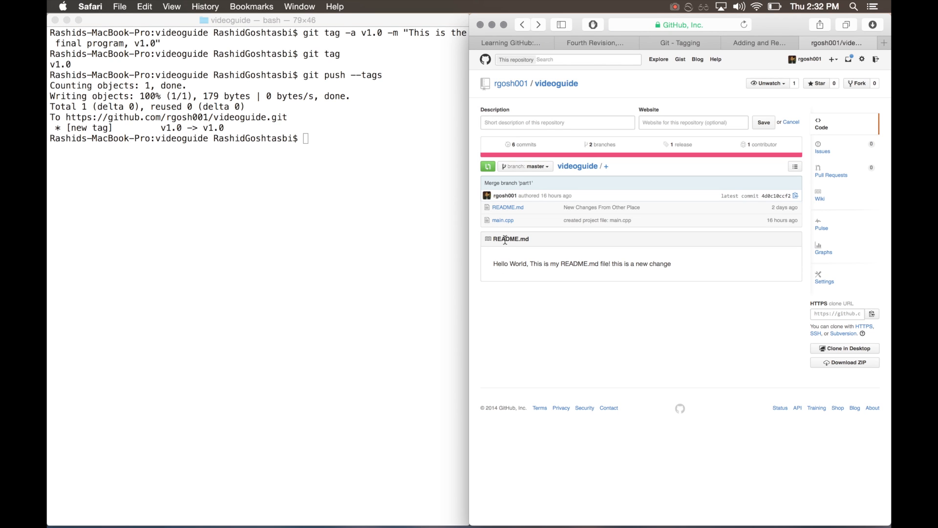
pyautogui.click(524, 166)
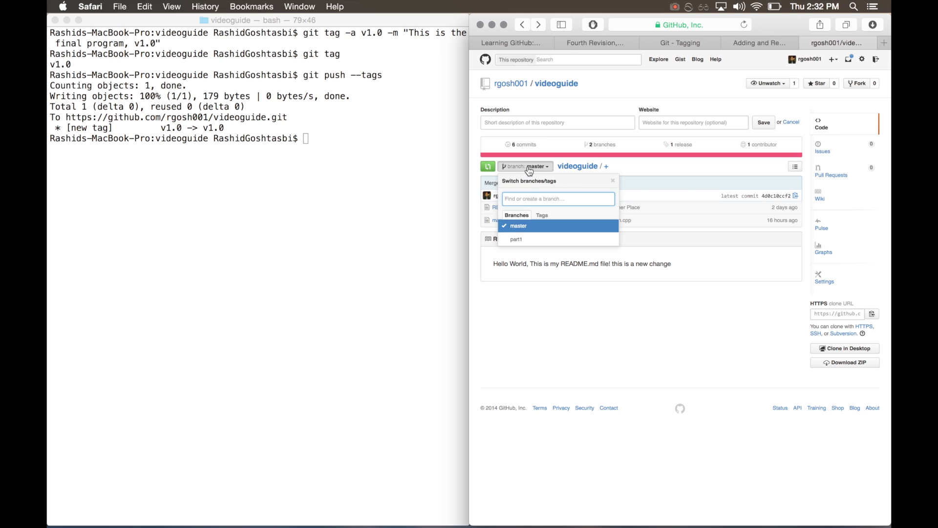
pyautogui.click(542, 215)
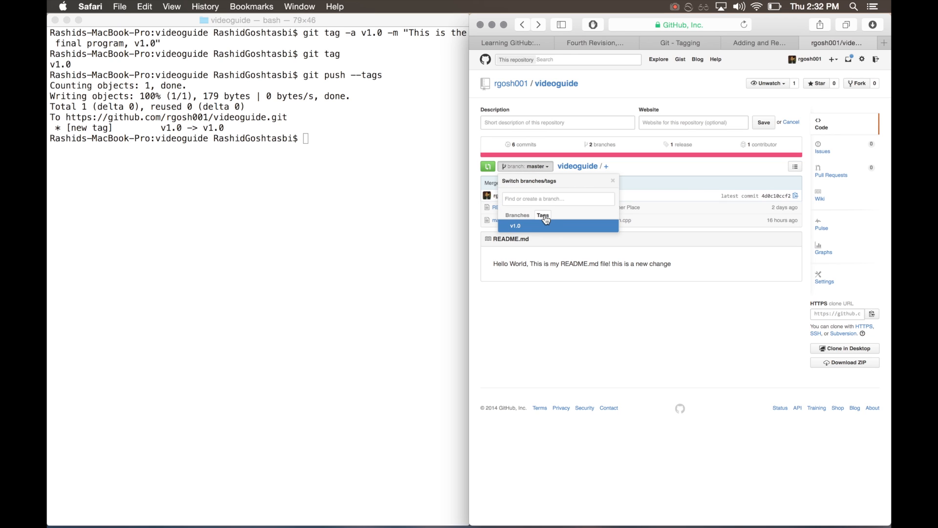
pyautogui.click(515, 226)
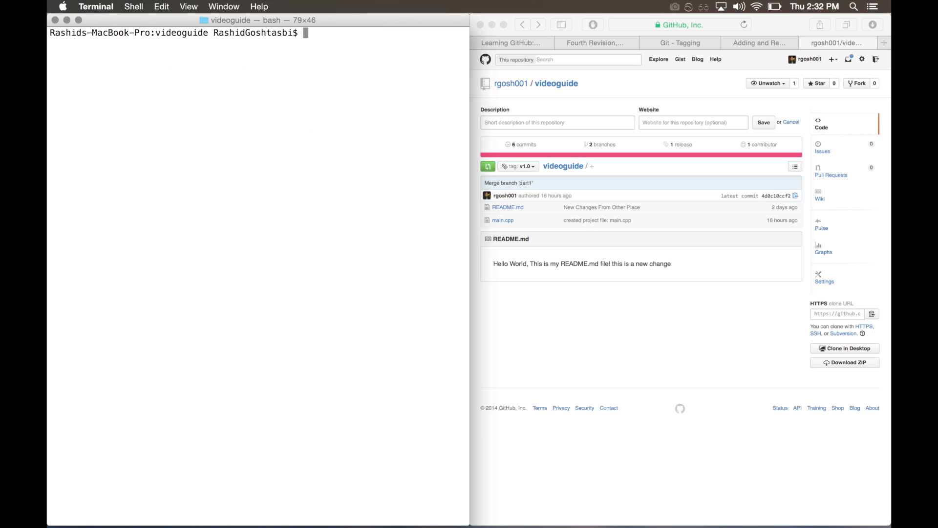
# Delete tag v1.0 locally, then remove it from the remote with git push origin :v1.0
pyautogui.write('ta')
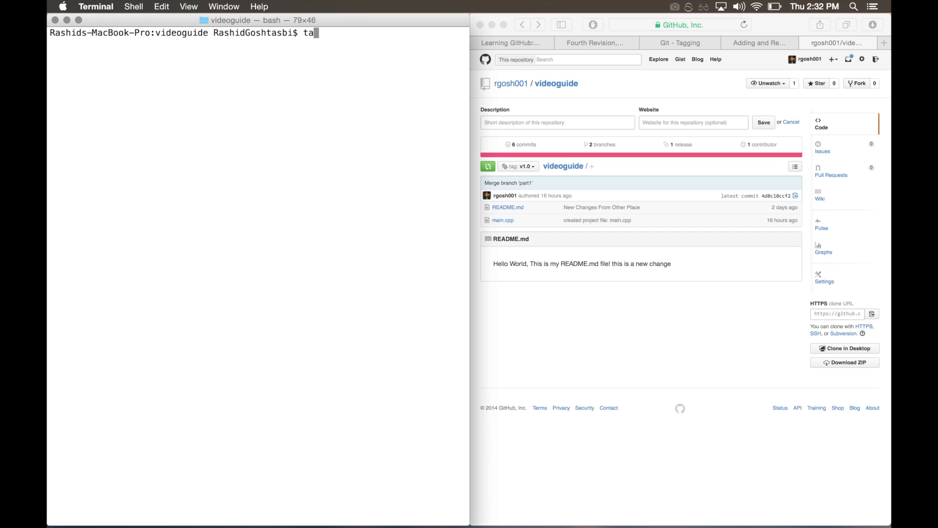
pyautogui.write('git tag -d v1.0')
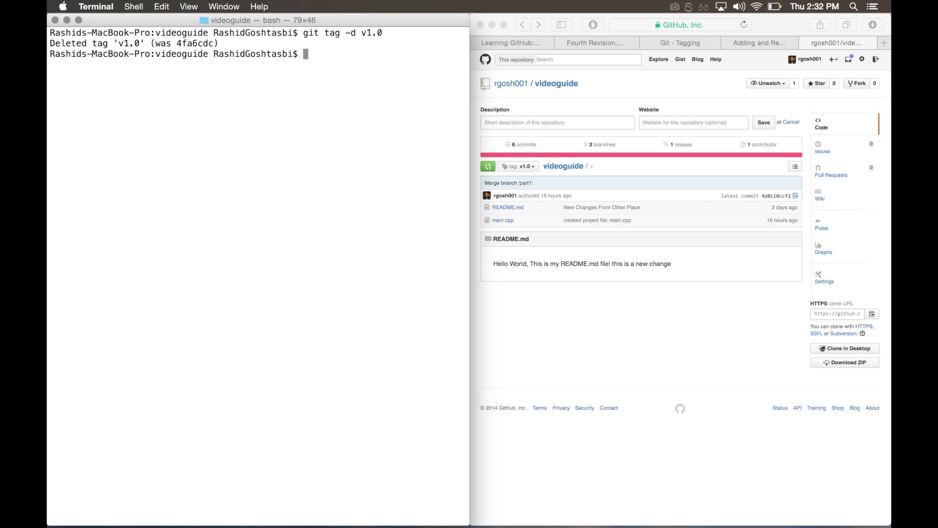
pyautogui.write('git push origin')
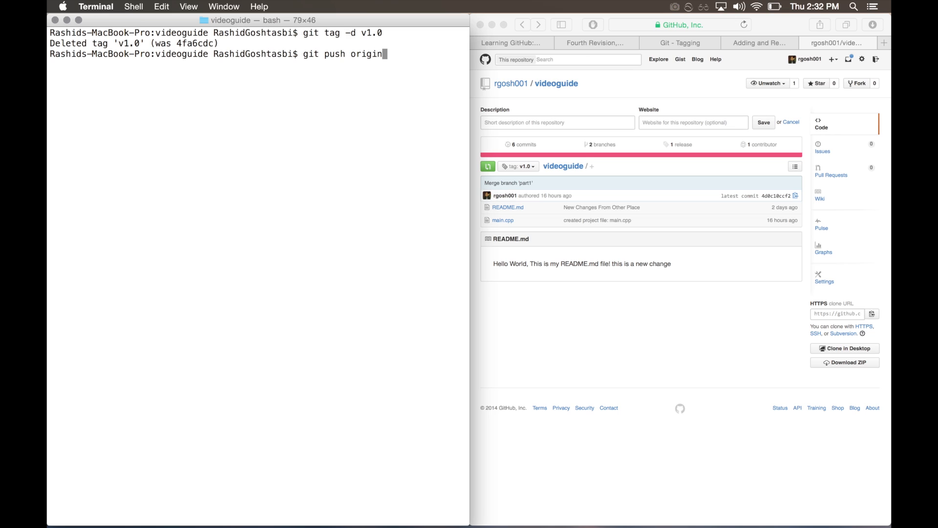
pyautogui.write(':')
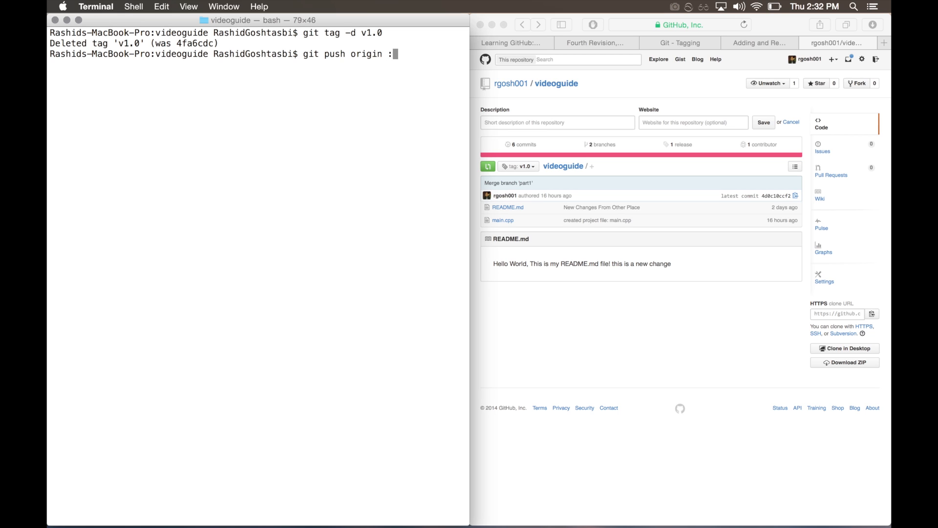
pyautogui.write('v1.0')
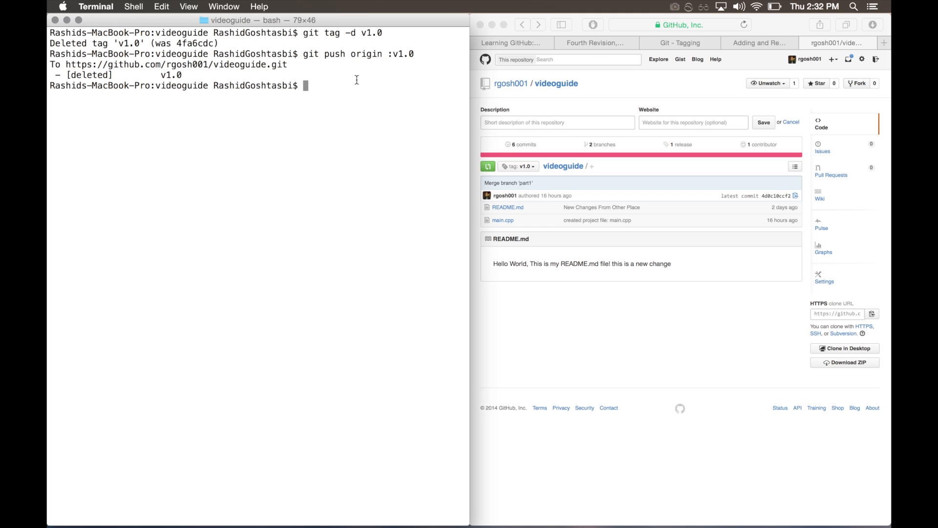
# Reload the now-missing tag page, return to the repo, and confirm its Tags list is empty
pyautogui.click(614, 314)
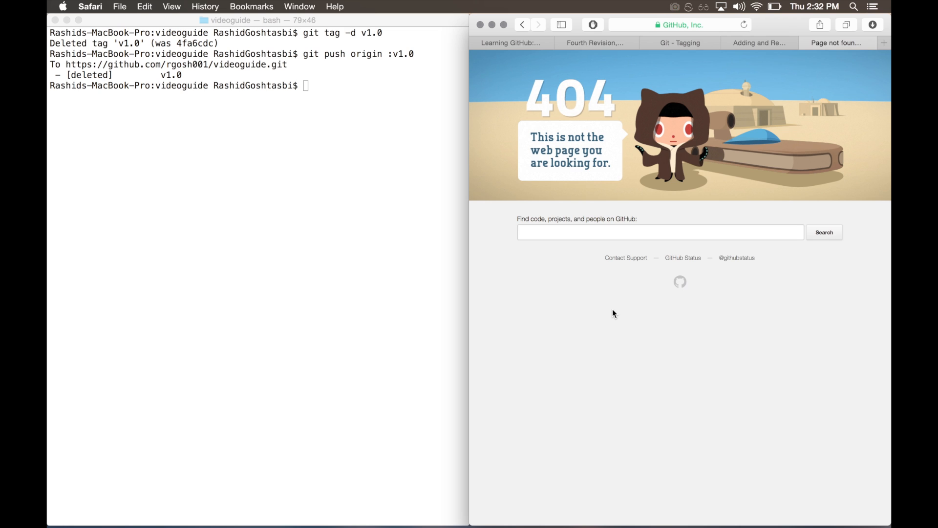
pyautogui.click(679, 25)
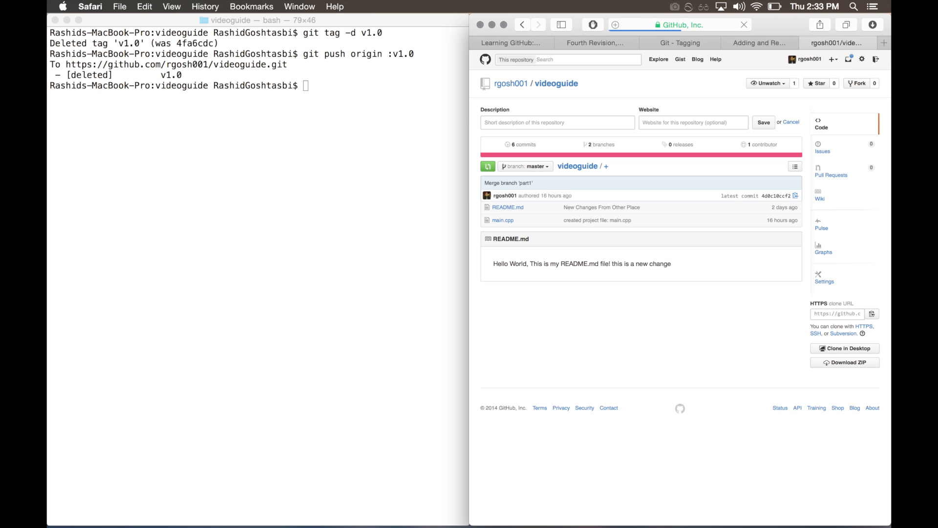
pyautogui.click(526, 167)
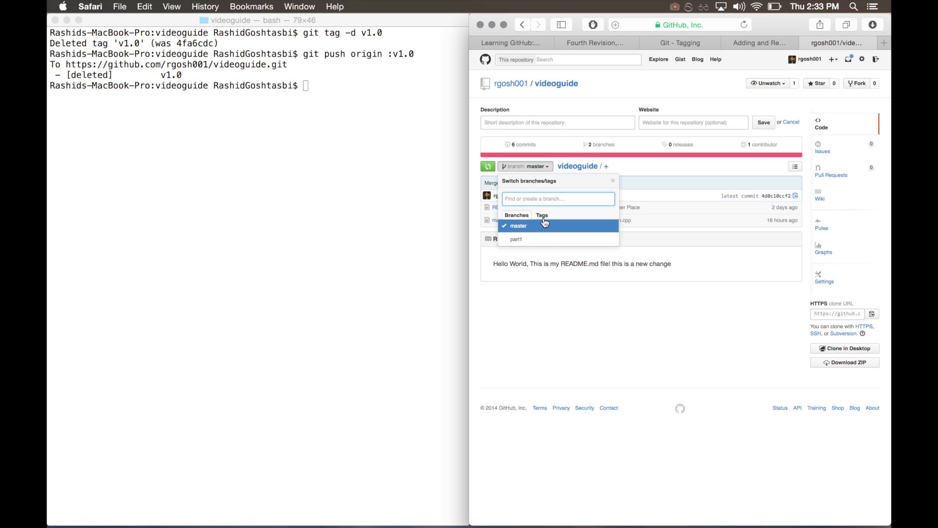
pyautogui.click(542, 215)
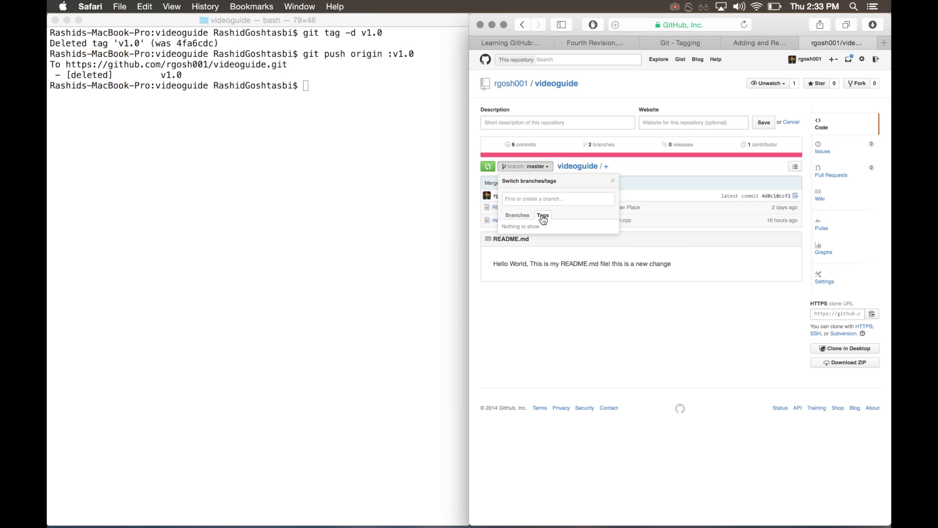